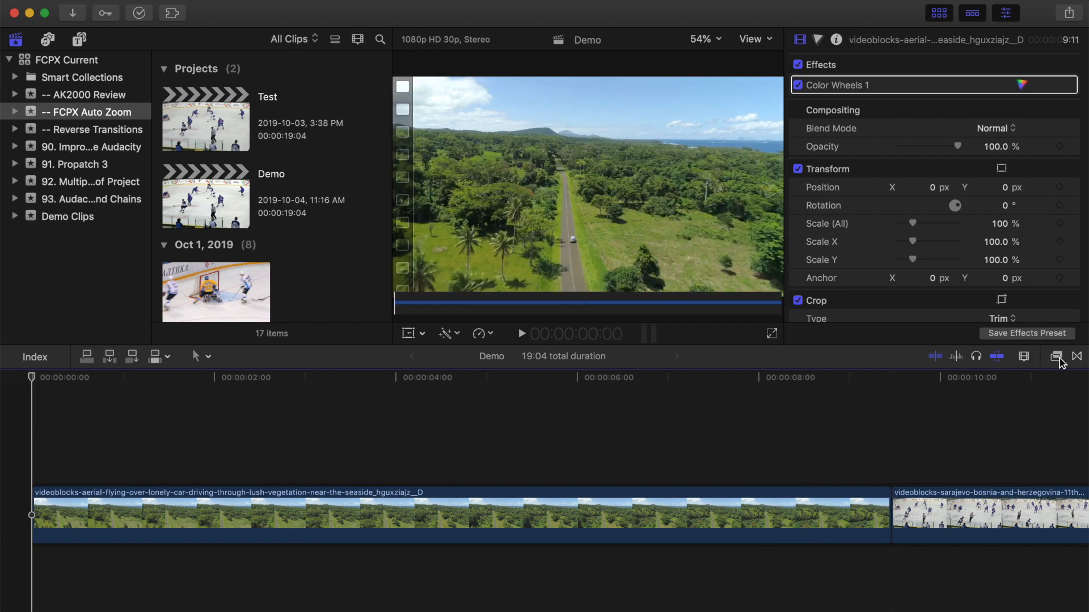
Place Pixel Film Auto-Zoom's Zoom In title above the aerial road clip and show its settings.
{"action": "left_click", "coordinate": [609, 377]}
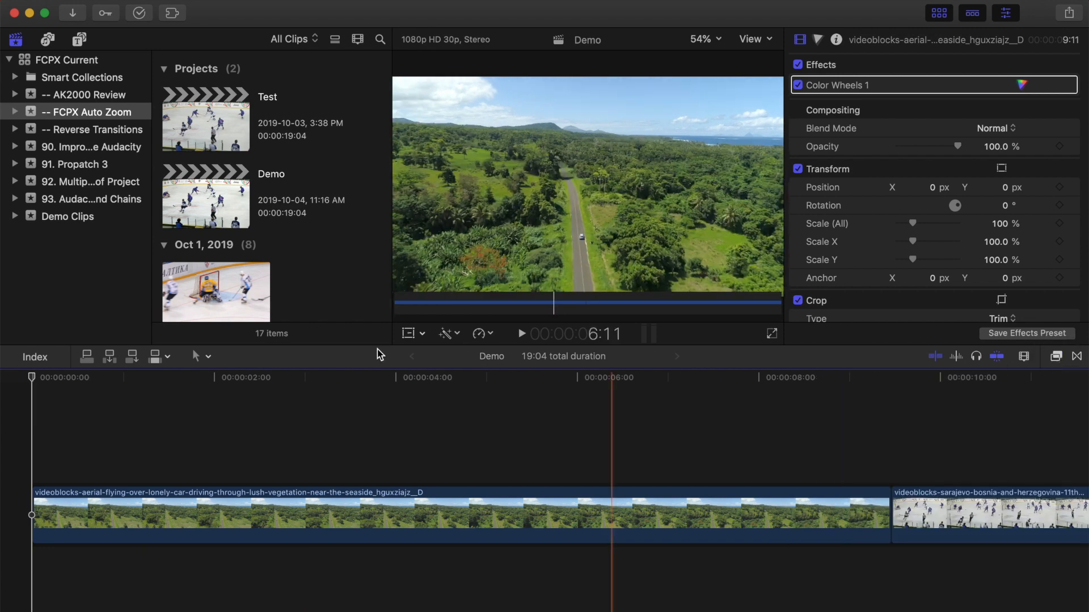
{"action": "left_click", "coordinate": [80, 40]}
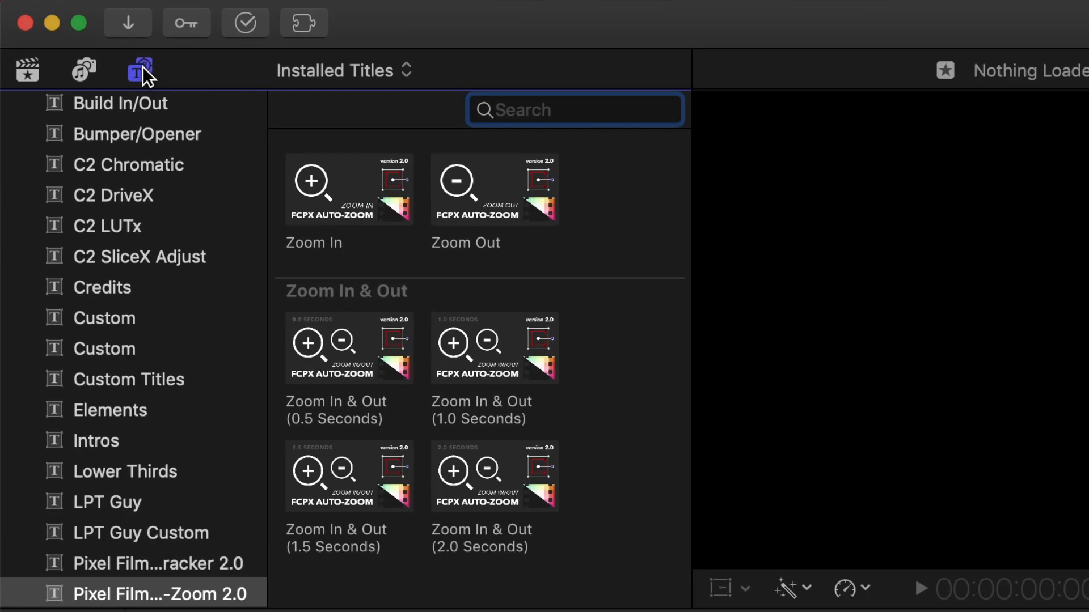
{"action": "left_click", "coordinate": [349, 189]}
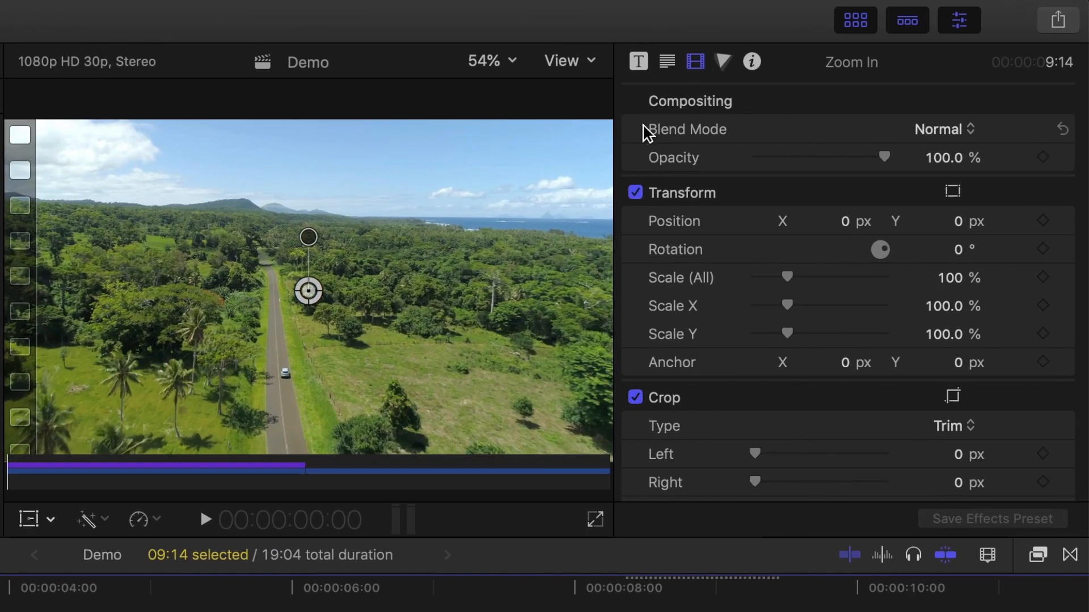
{"action": "left_click", "coordinate": [637, 61]}
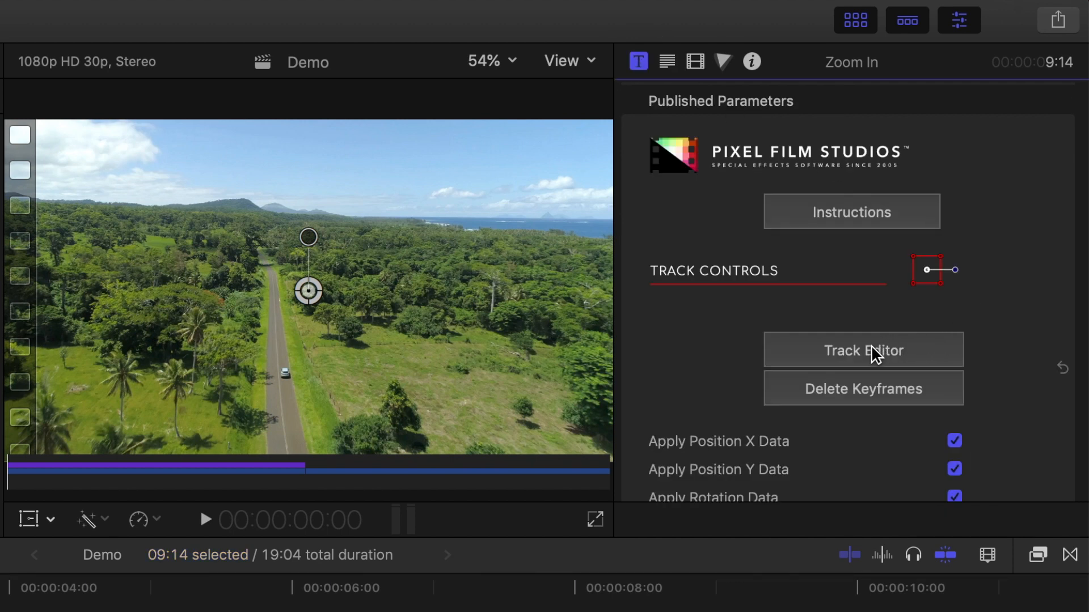
Track the car along the road at 100% track quality and export the tracking data.
{"action": "left_click", "coordinate": [862, 350]}
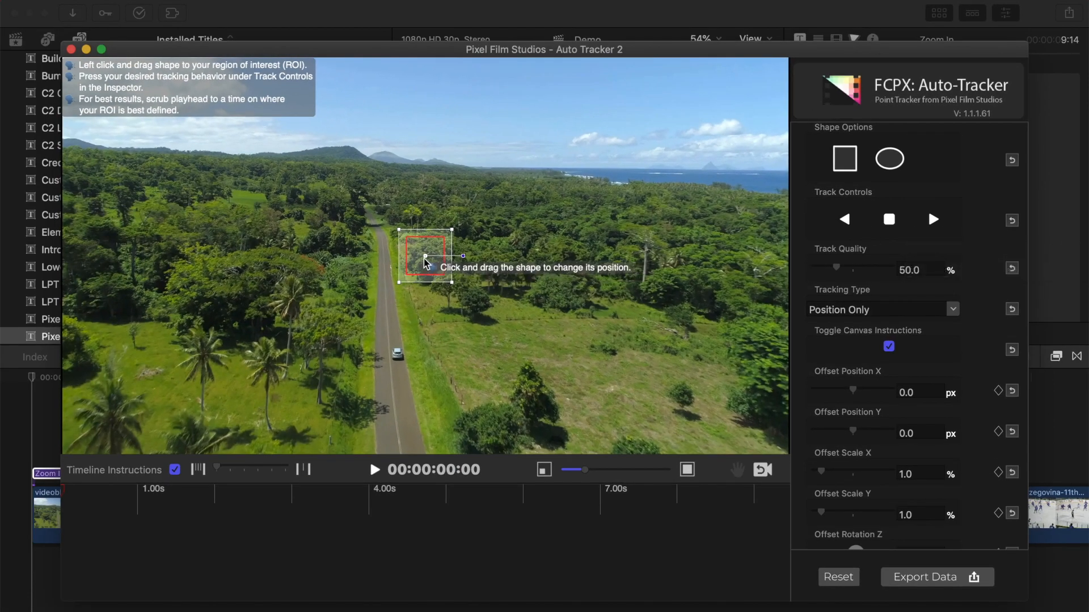
{"action": "left_click_drag", "start_coordinate": [424, 256], "coordinate": [398, 353]}
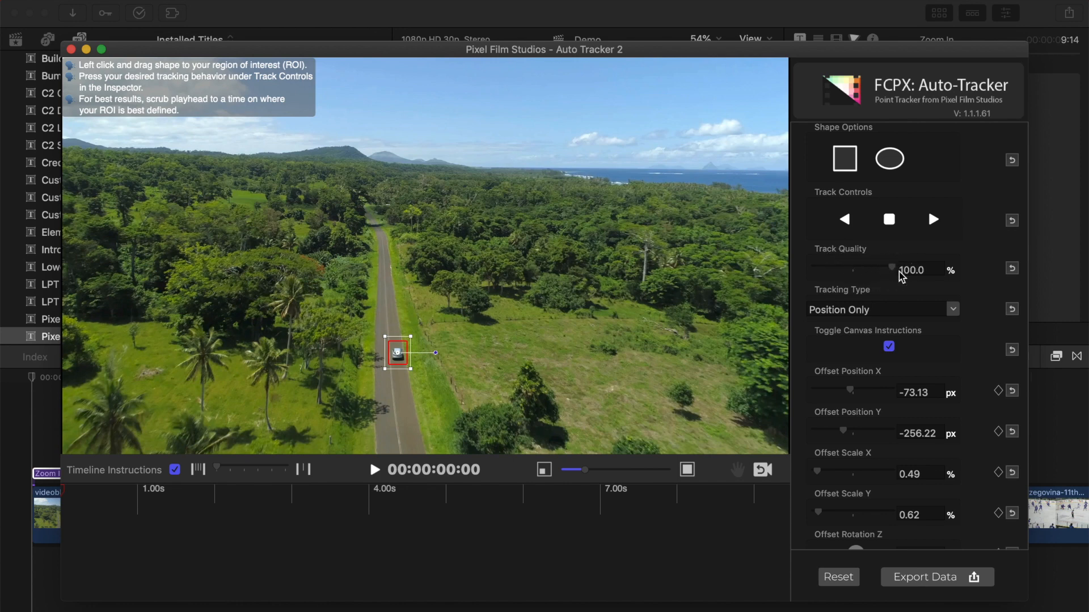
{"action": "left_click", "coordinate": [933, 220]}
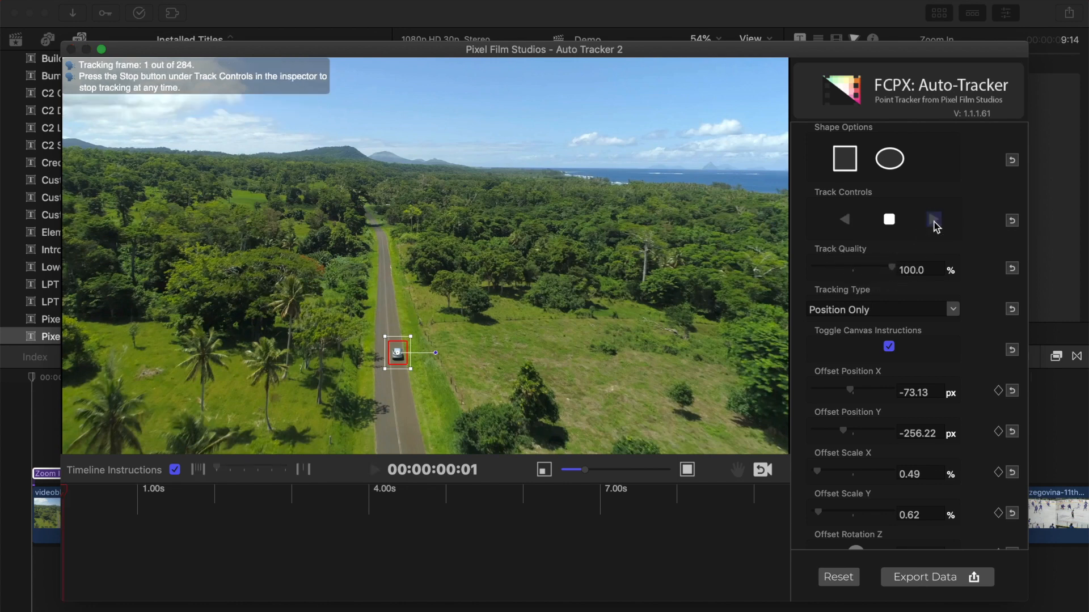
{"action": "left_click", "coordinate": [934, 220]}
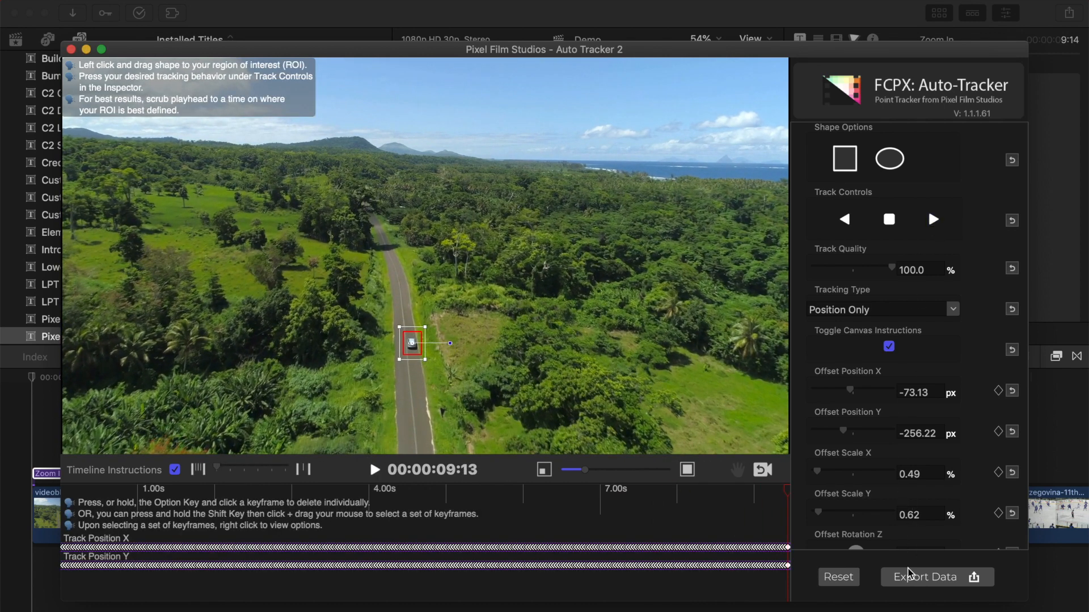
{"action": "left_click", "coordinate": [925, 577]}
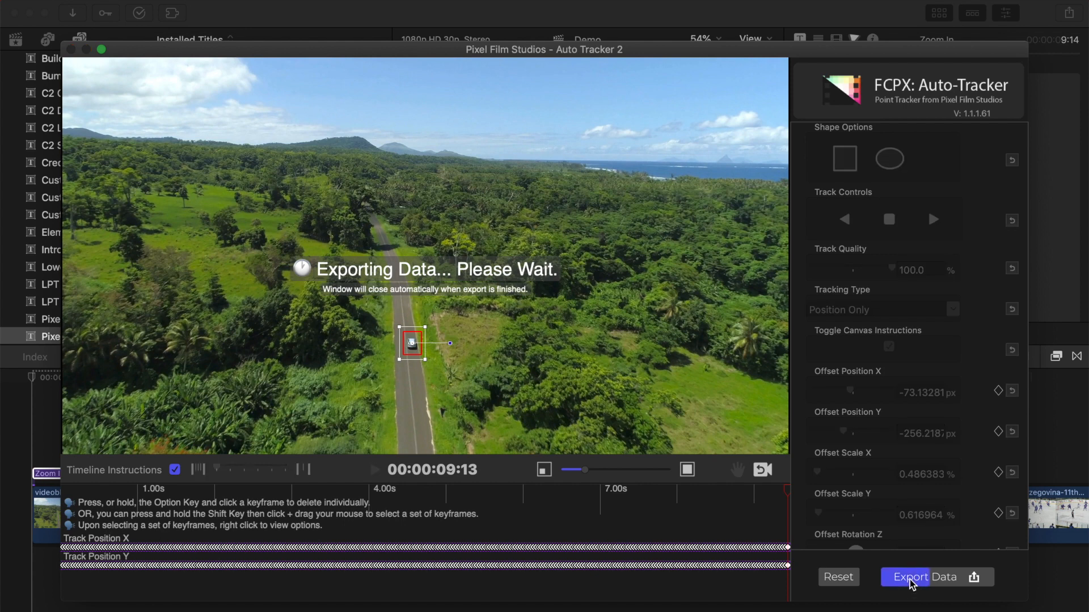
{"action": "left_click", "coordinate": [924, 577]}
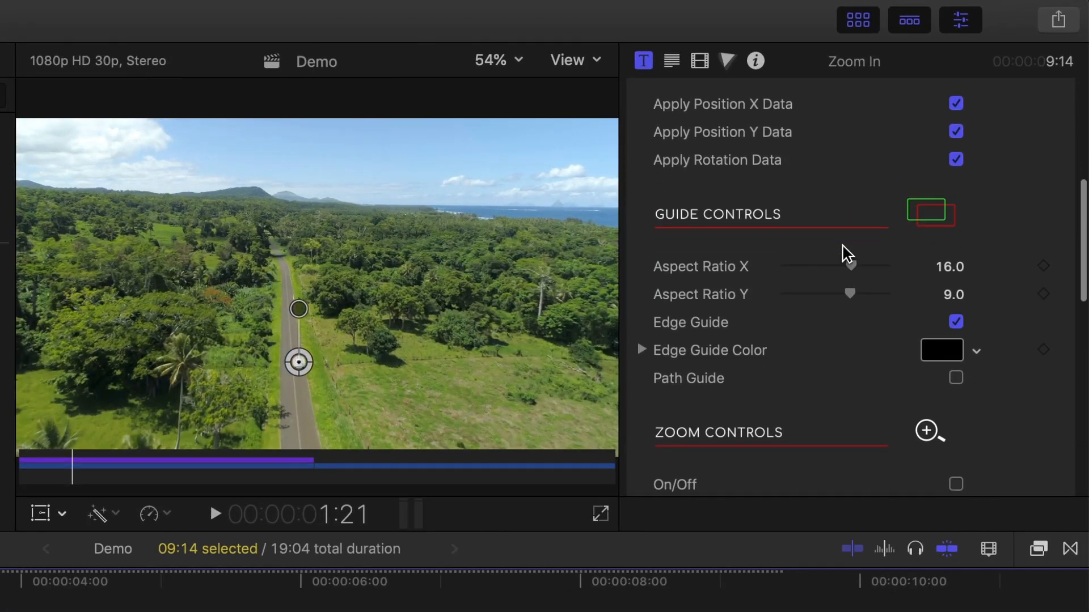
Switch on Zoom Controls and set the Zoom Amount to 100 after trying 195.
{"action": "scroll", "scroll_direction": "down", "scroll_amount": 3}
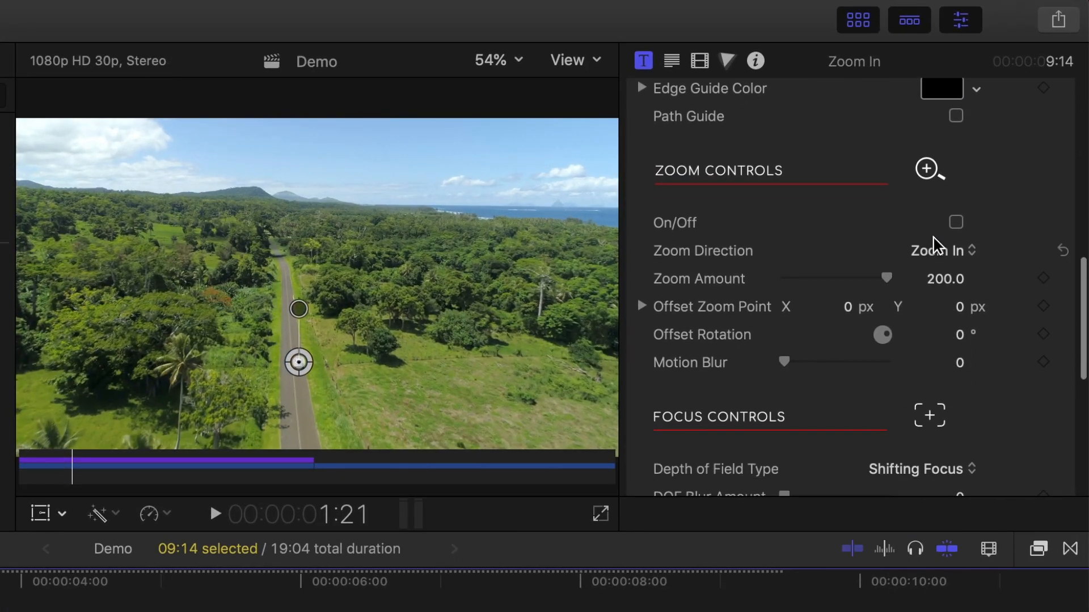
{"action": "left_click", "coordinate": [957, 222]}
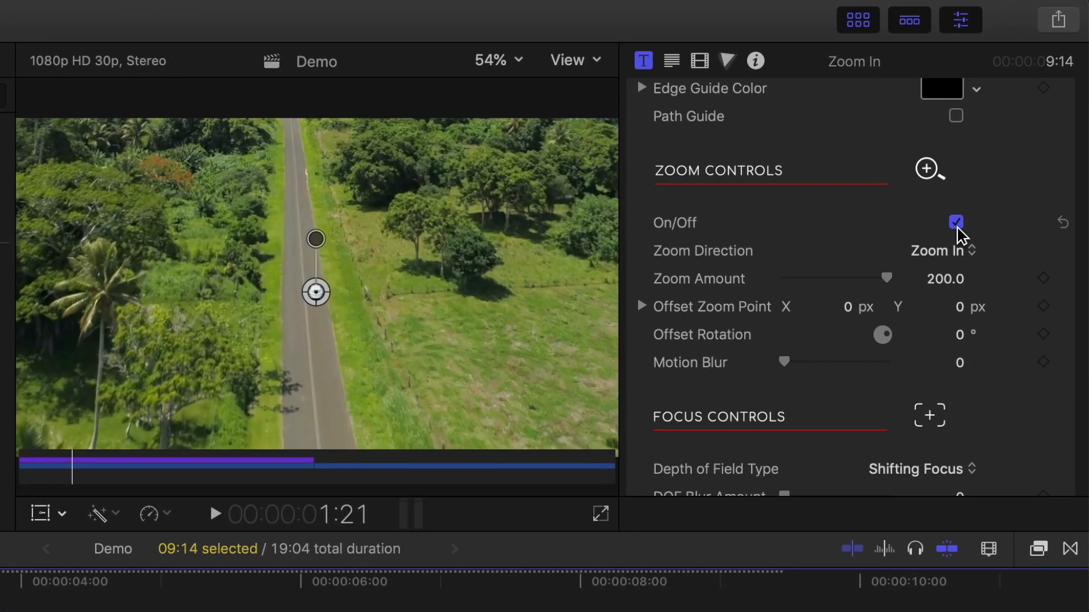
{"action": "left_click_drag", "start_coordinate": [889, 278], "coordinate": [784, 278]}
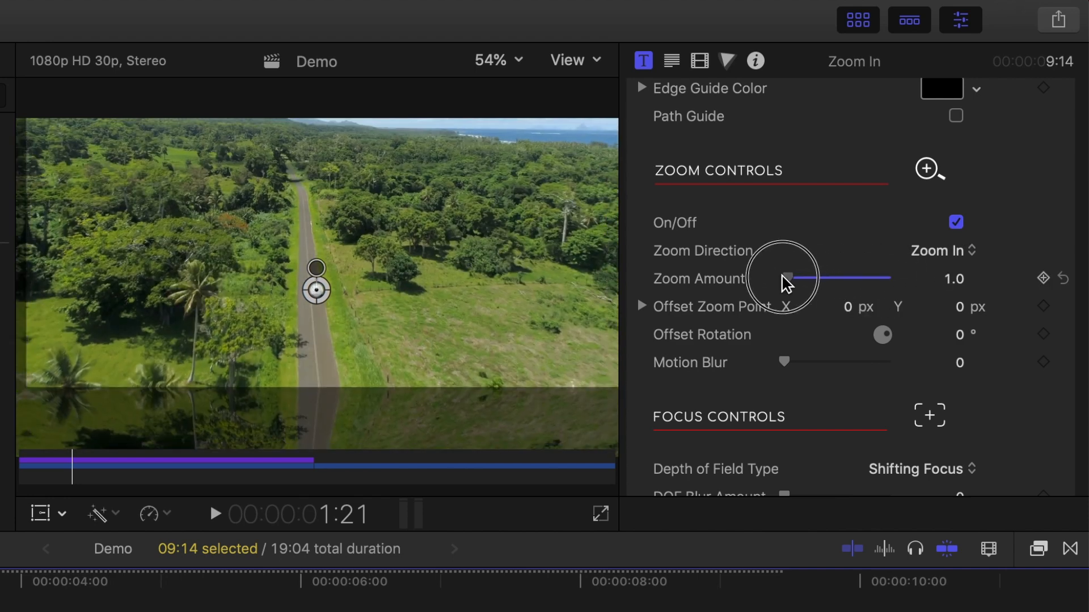
{"action": "left_click_drag", "start_coordinate": [789, 278], "coordinate": [888, 278]}
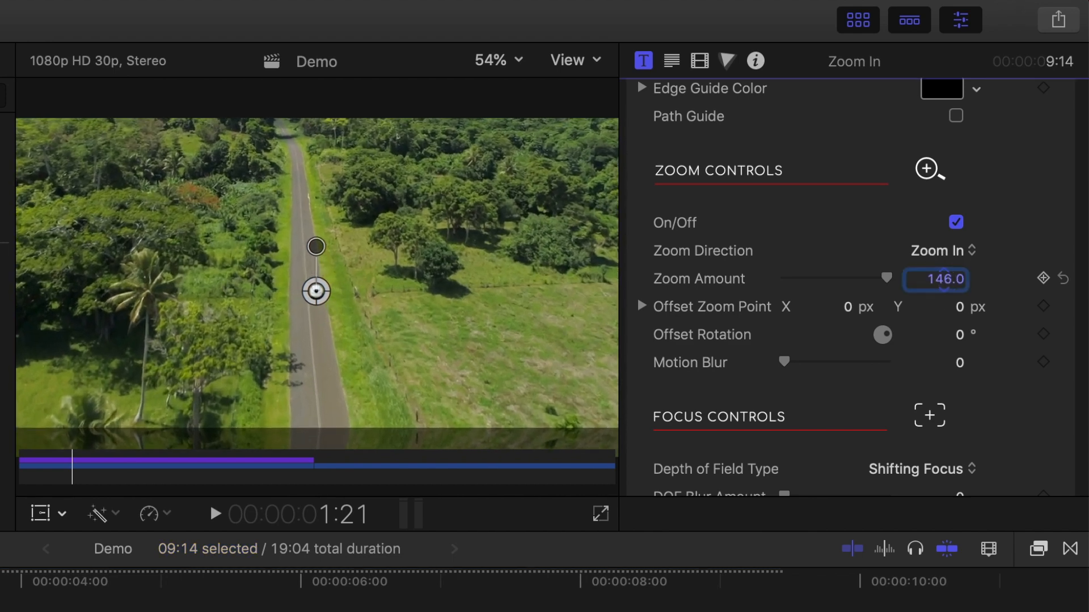
{"action": "type", "text": "195.0"}
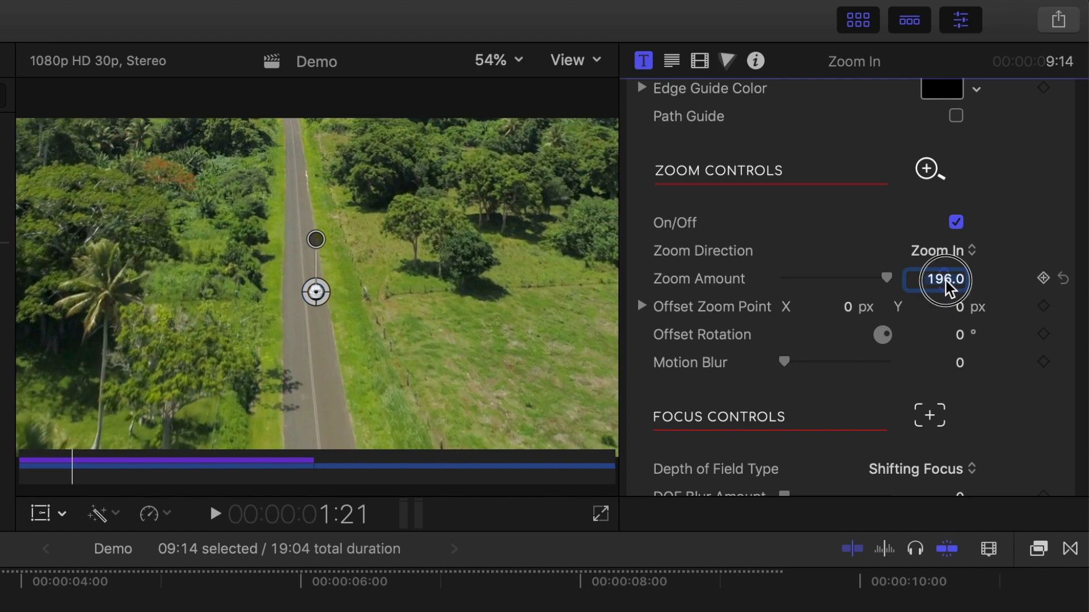
{"action": "type", "text": "100.0"}
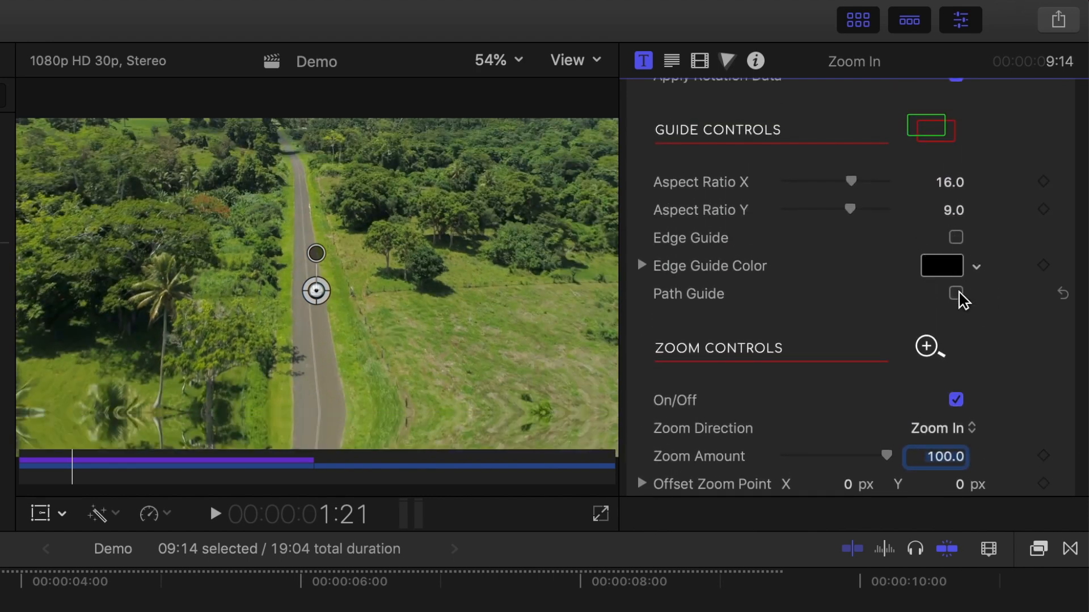
{"action": "left_click", "coordinate": [955, 293]}
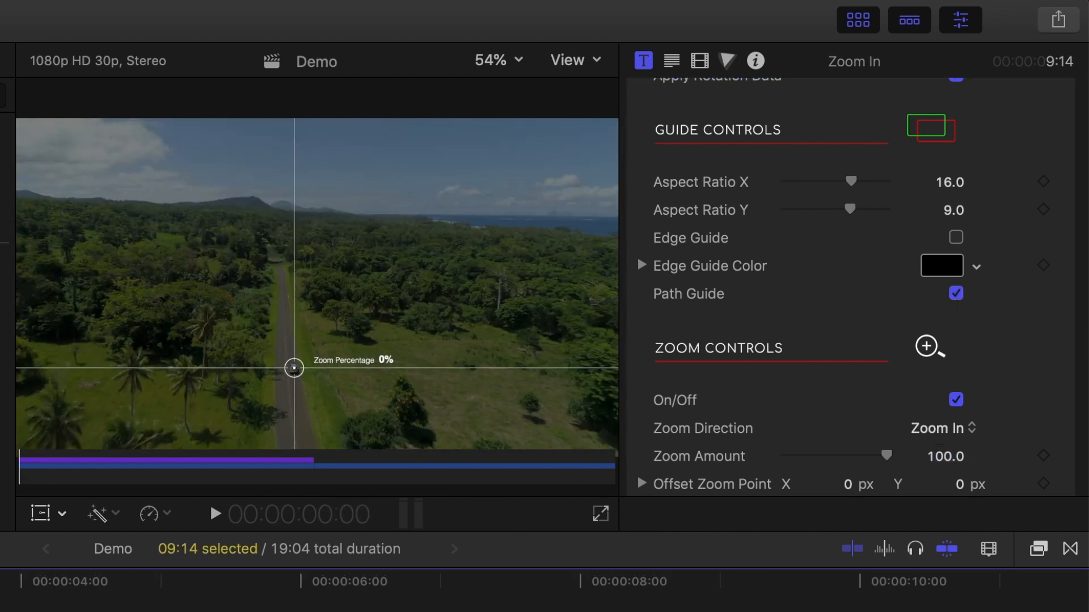
{"action": "left_click", "coordinate": [214, 514]}
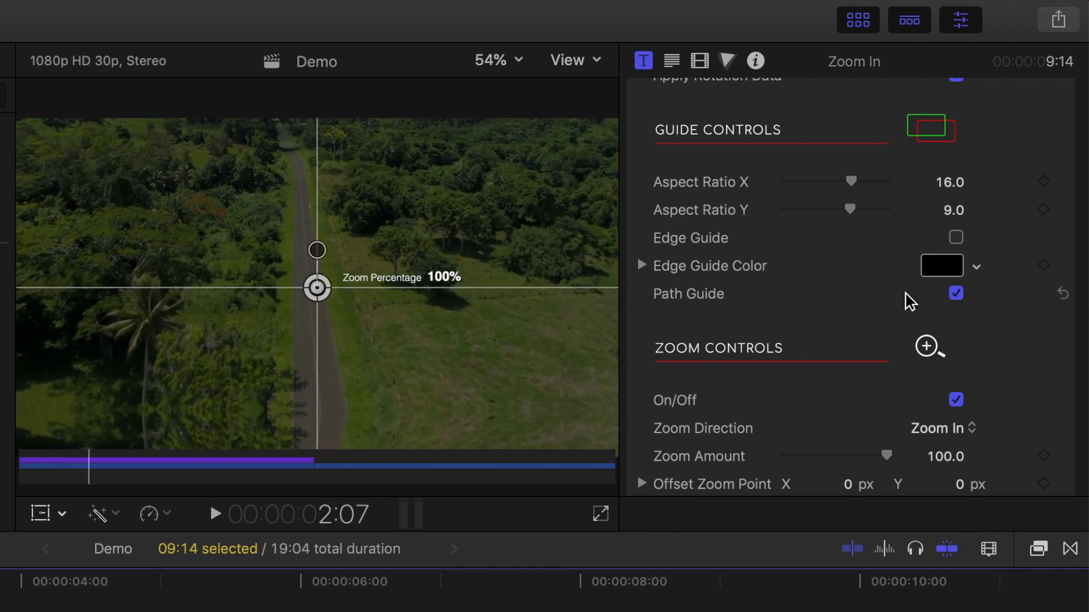
{"action": "left_click", "coordinate": [955, 293]}
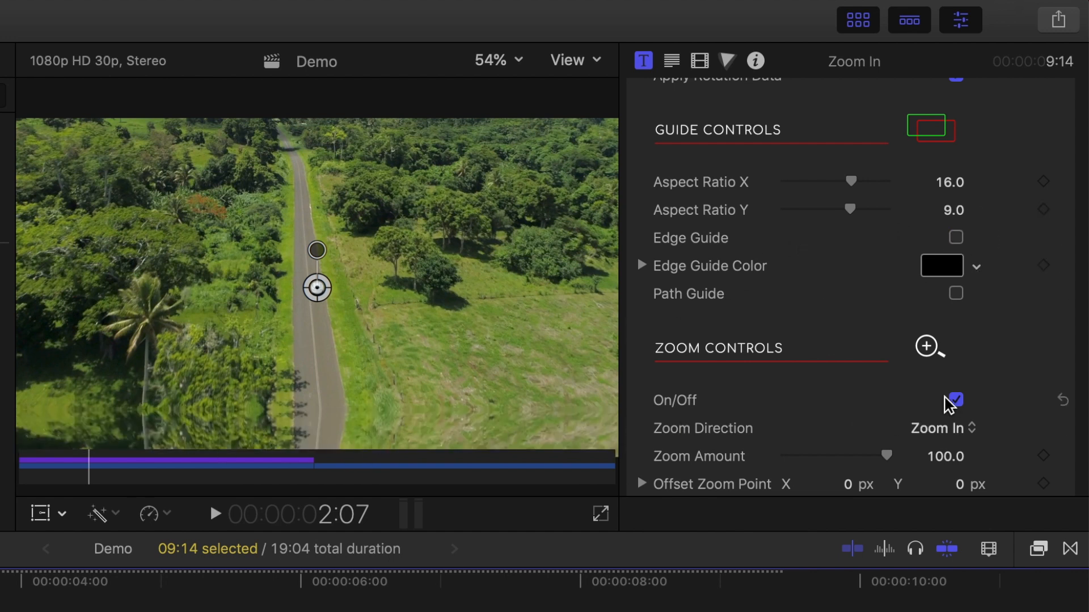
Re-enter zoom amount 100 and nudge the Y zoom offset toward the car.
{"action": "scroll", "scroll_direction": "down", "scroll_amount": 3}
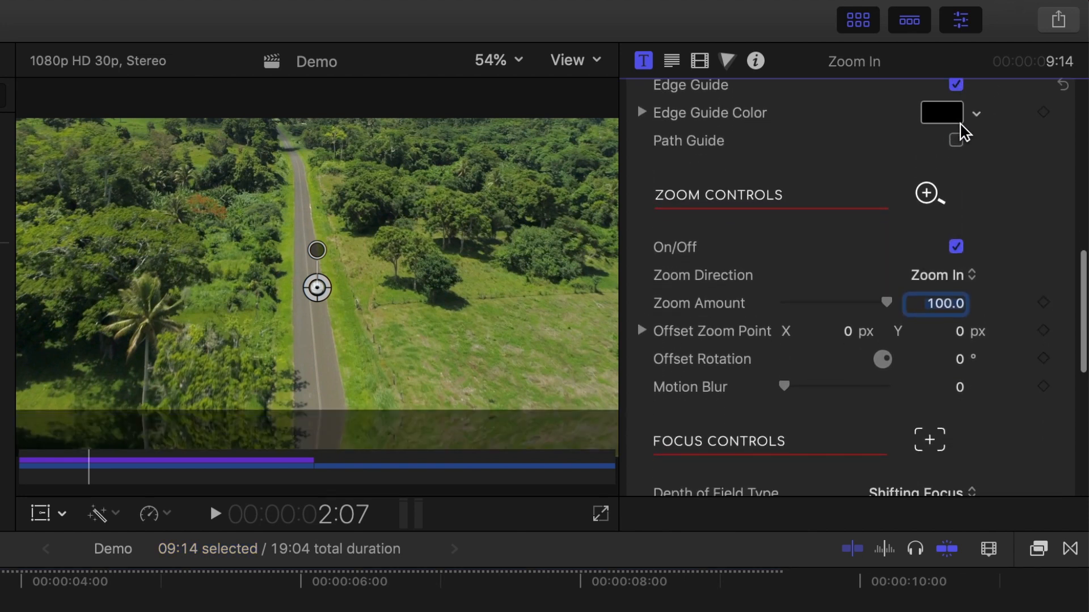
{"action": "scroll", "scroll_direction": "down", "scroll_amount": 3}
{"action": "type", "text": "190"}
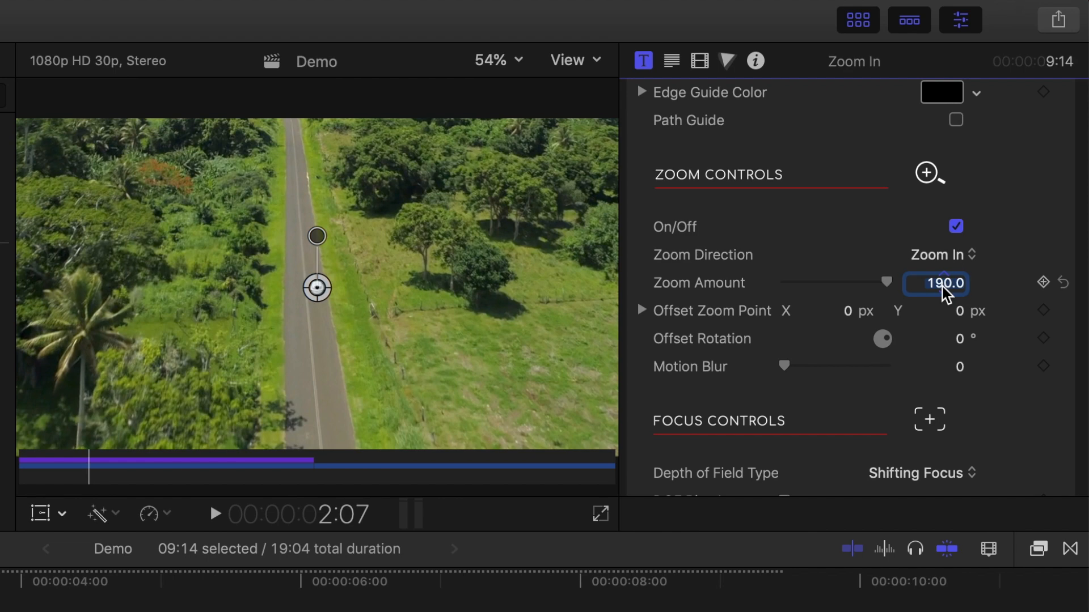
{"action": "type", "text": "100"}
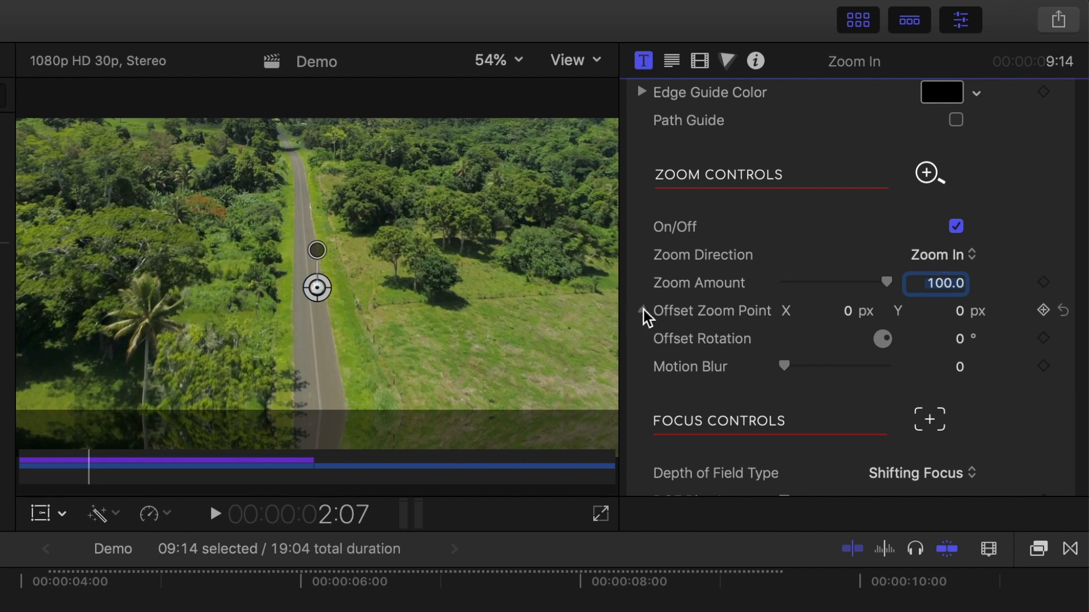
{"action": "left_click", "coordinate": [641, 310]}
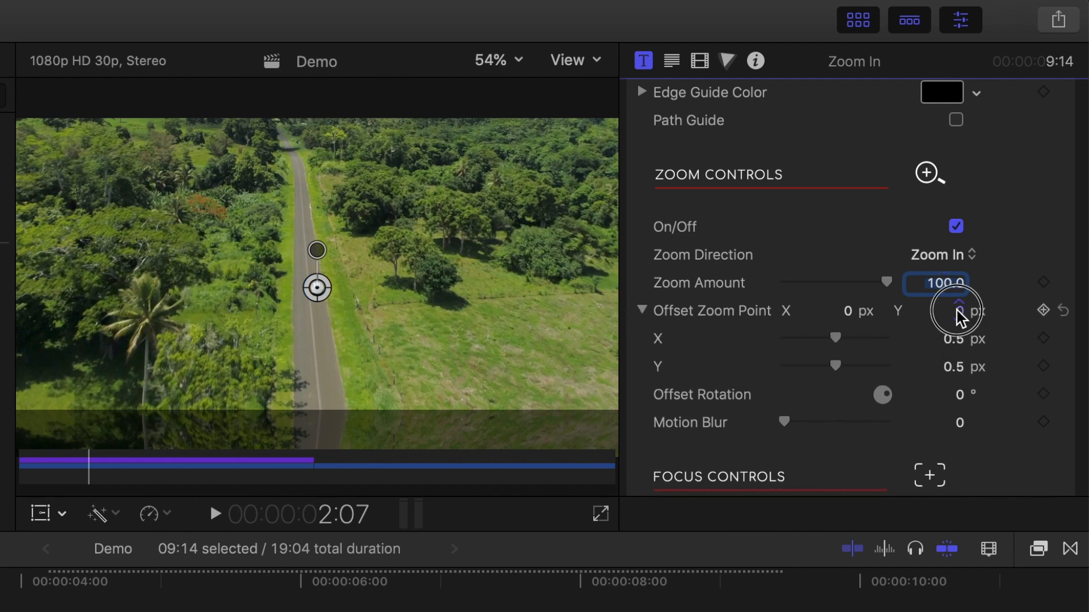
{"action": "left_click_drag", "start_coordinate": [958, 310], "coordinate": [955, 313]}
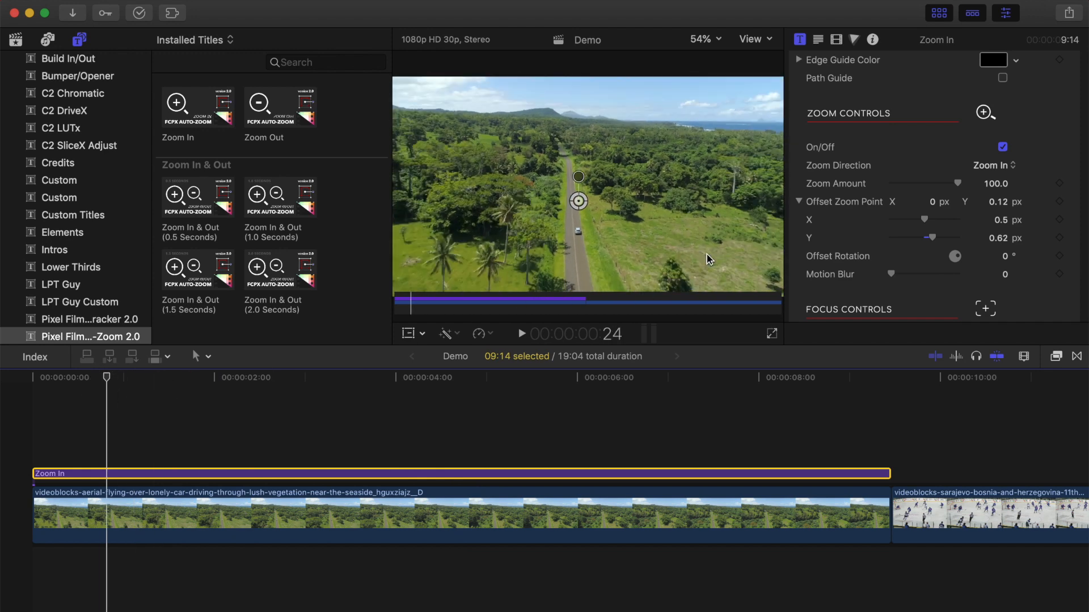
Set motion blur to 0.92 and depth-of-field blur to about 19.47.
{"action": "scroll", "scroll_direction": "down", "scroll_amount": 3}
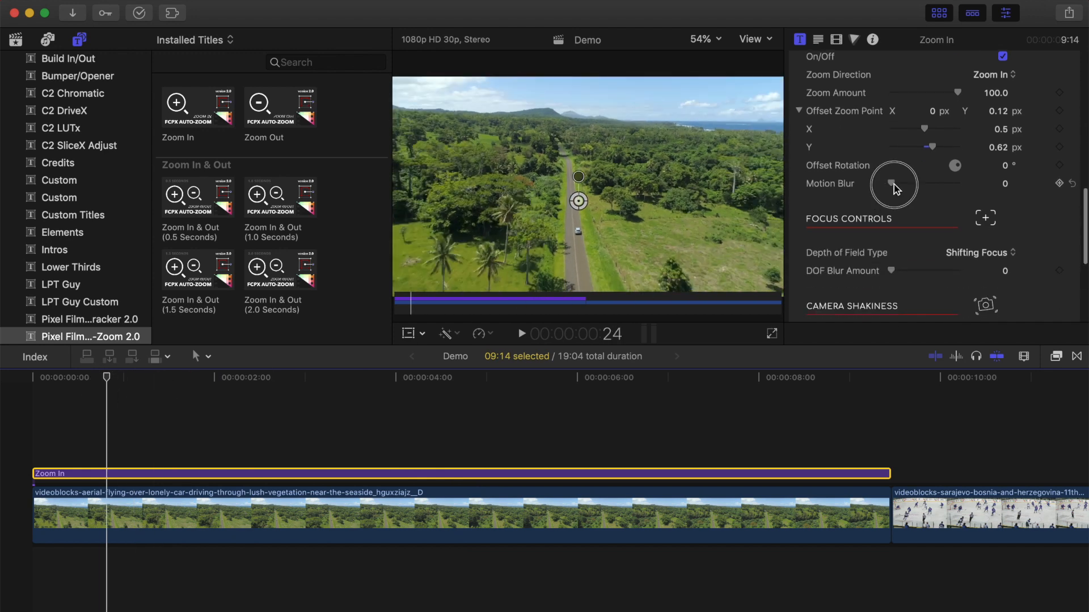
{"action": "left_click_drag", "start_coordinate": [891, 185], "coordinate": [906, 185]}
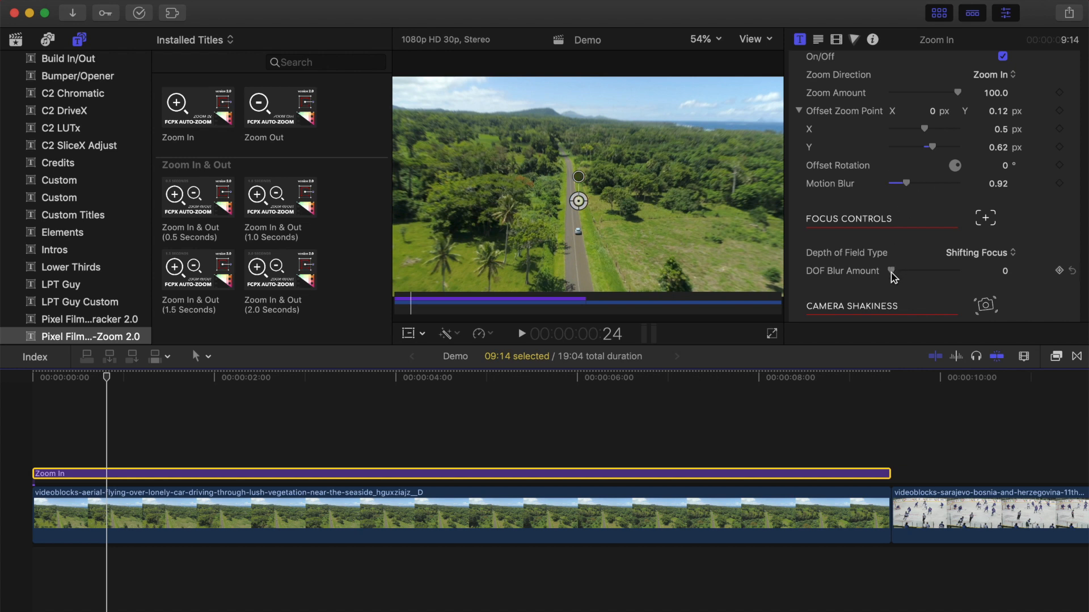
{"action": "left_click_drag", "start_coordinate": [894, 271], "coordinate": [905, 271]}
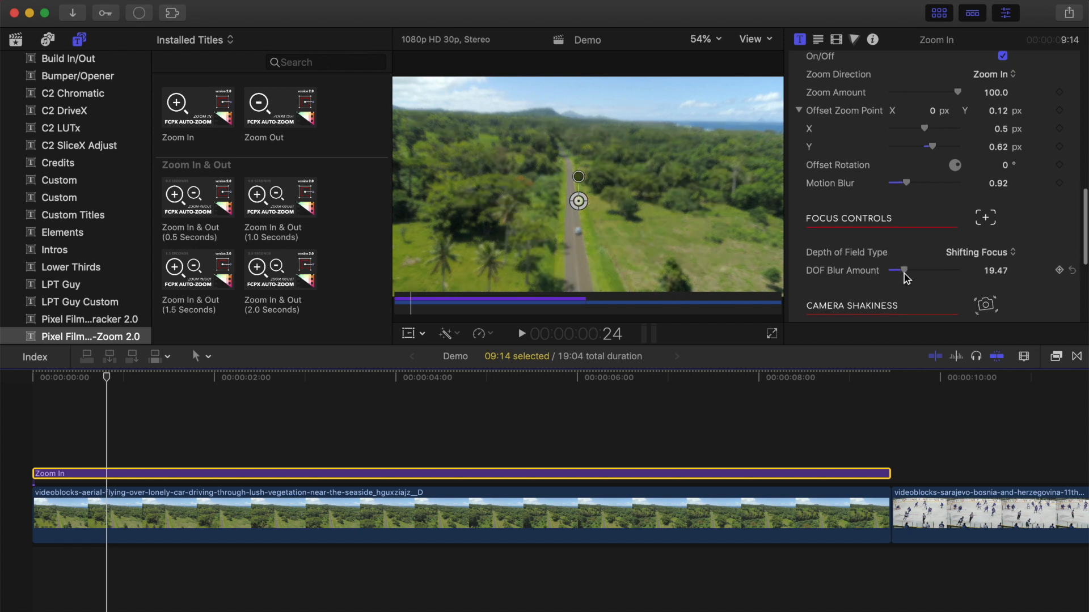
{"action": "scroll", "scroll_direction": "down", "scroll_amount": 3}
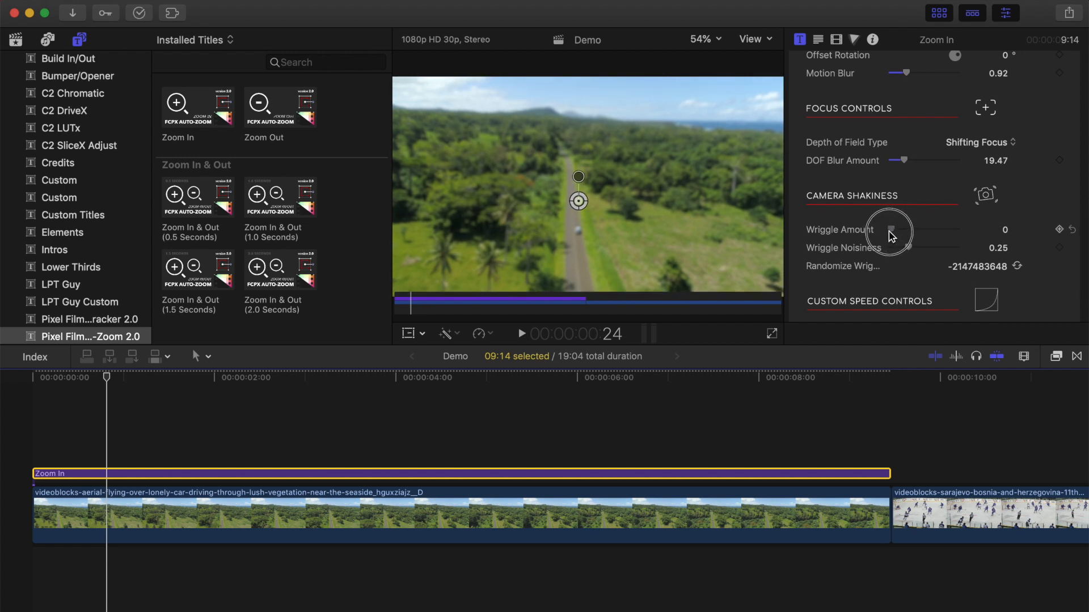
Set the zoom's Speed Type to Ease Both (75%).
{"action": "scroll", "scroll_direction": "down", "scroll_amount": 3}
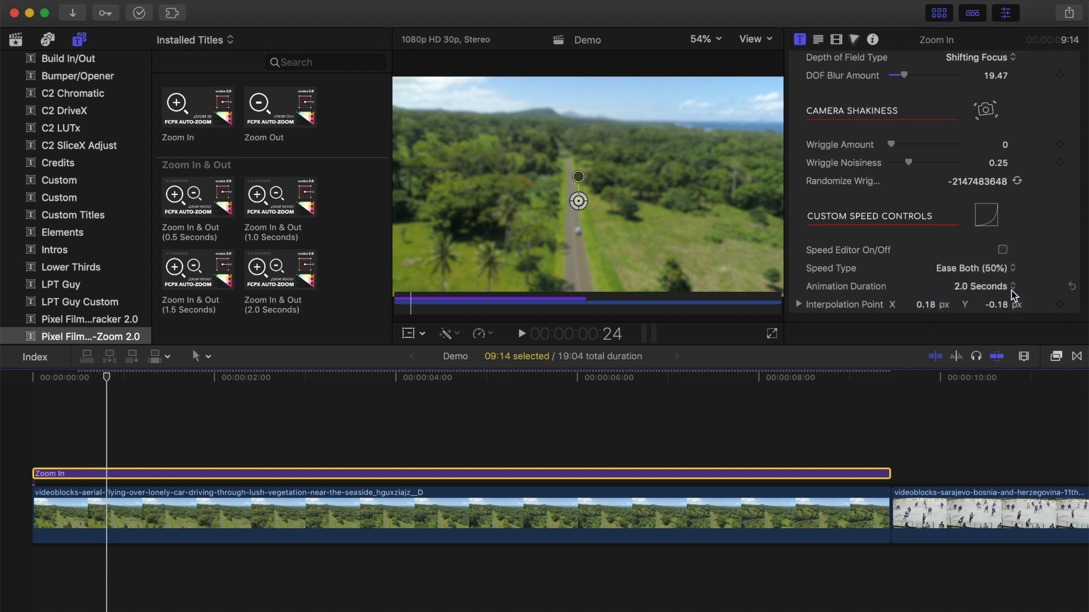
{"action": "left_click", "coordinate": [976, 269]}
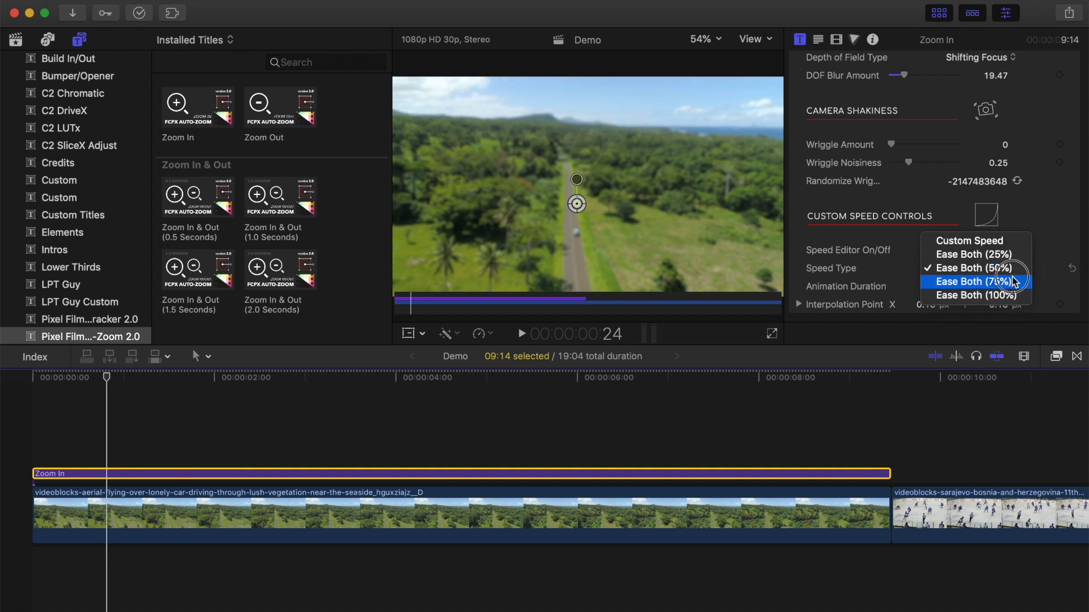
{"action": "left_click", "coordinate": [975, 281]}
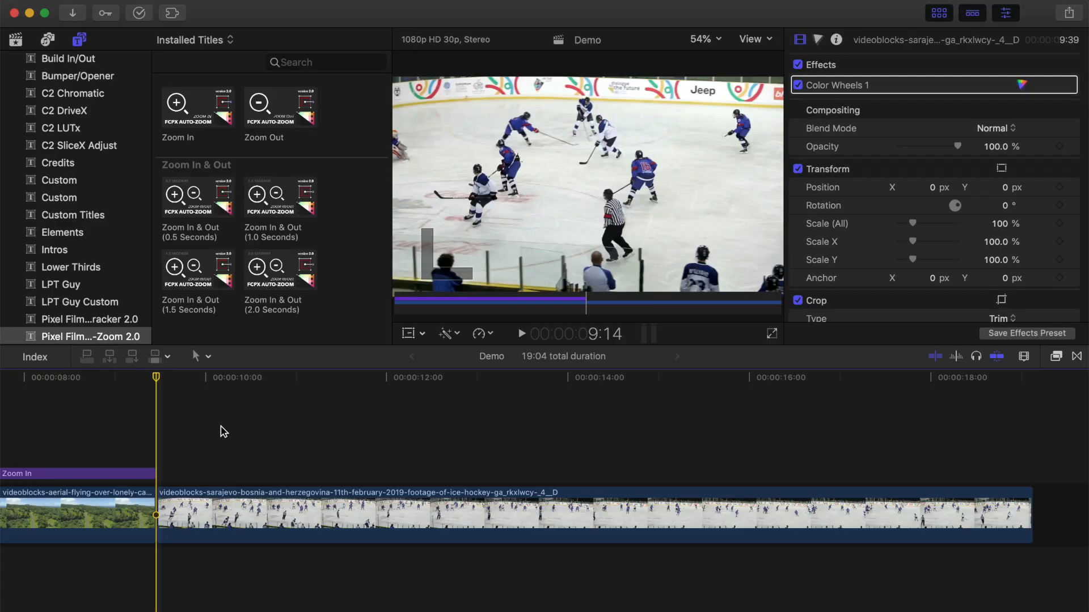
Skim through the hockey clip and park the playhead at its start.
{"action": "left_click", "coordinate": [520, 334]}
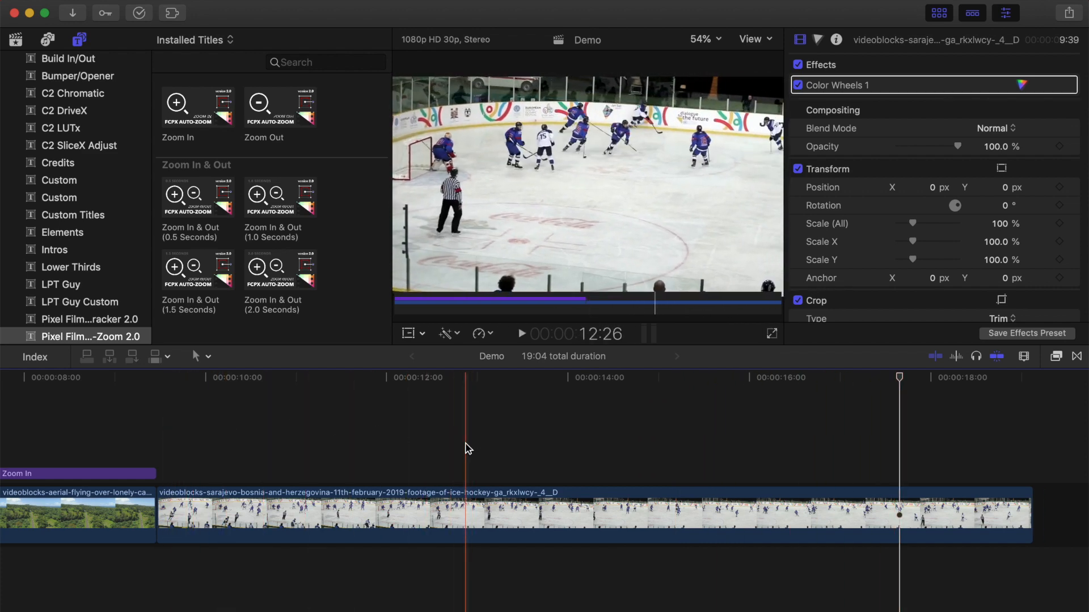
{"action": "left_click", "coordinate": [547, 377]}
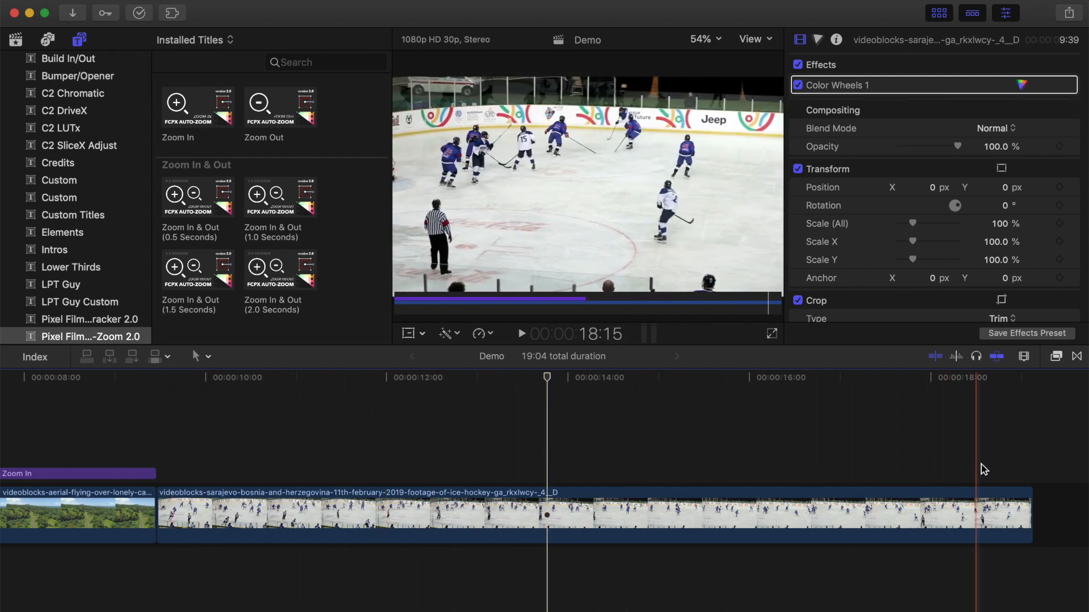
{"action": "left_click", "coordinate": [547, 377]}
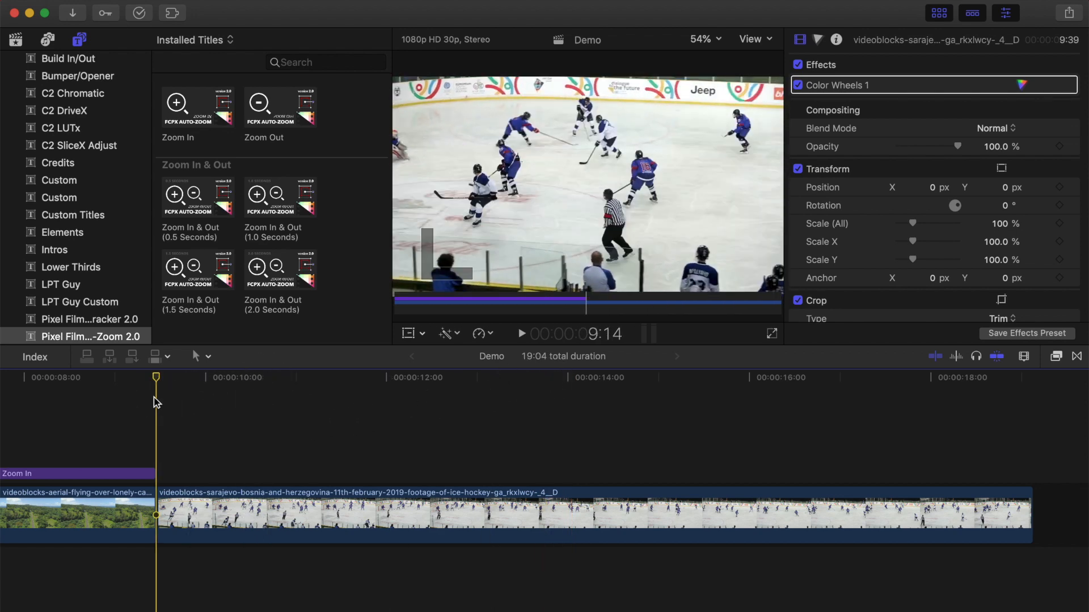
{"action": "left_click", "coordinate": [1054, 356]}
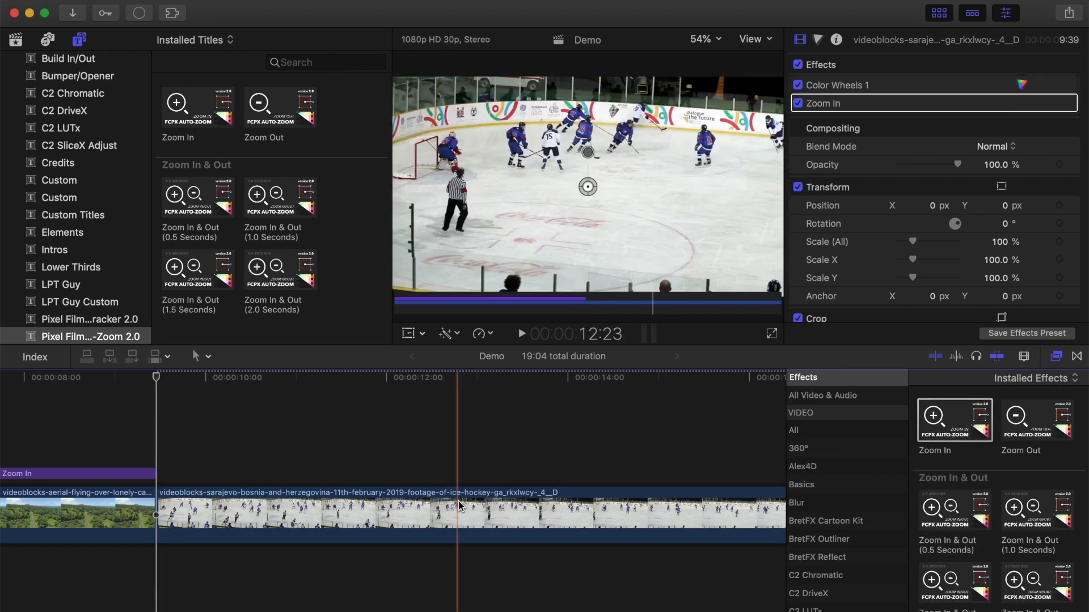
Launch Auto Tracker 2 on the hockey clip from the Zoom In inspector.
{"action": "left_click", "coordinate": [822, 103]}
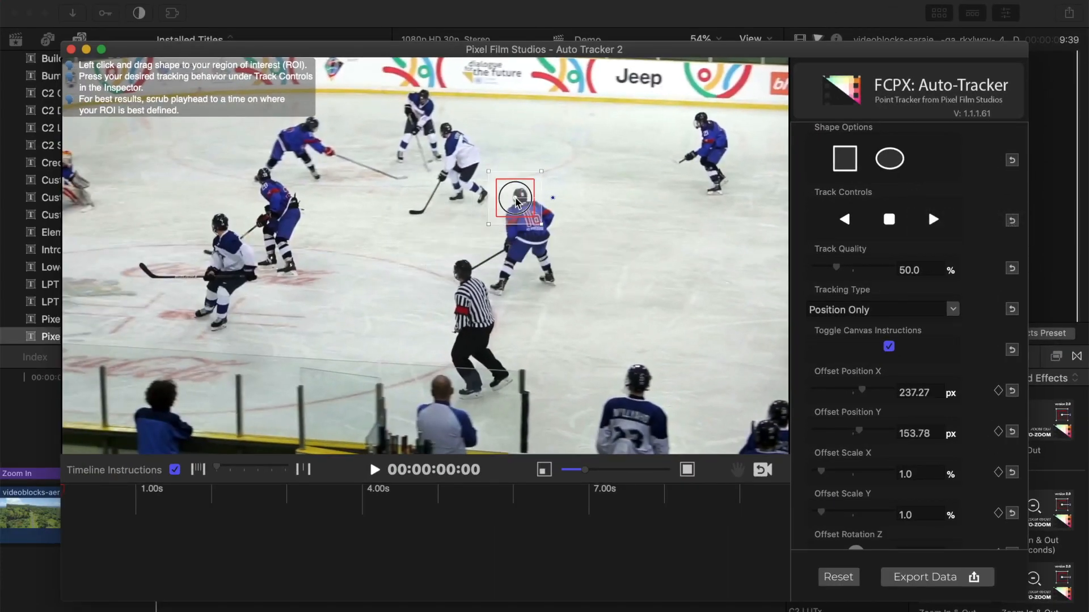
Track player 16's helmet forward at 100% quality, stopping after about two seconds.
{"action": "left_click_drag", "start_coordinate": [514, 197], "coordinate": [538, 211]}
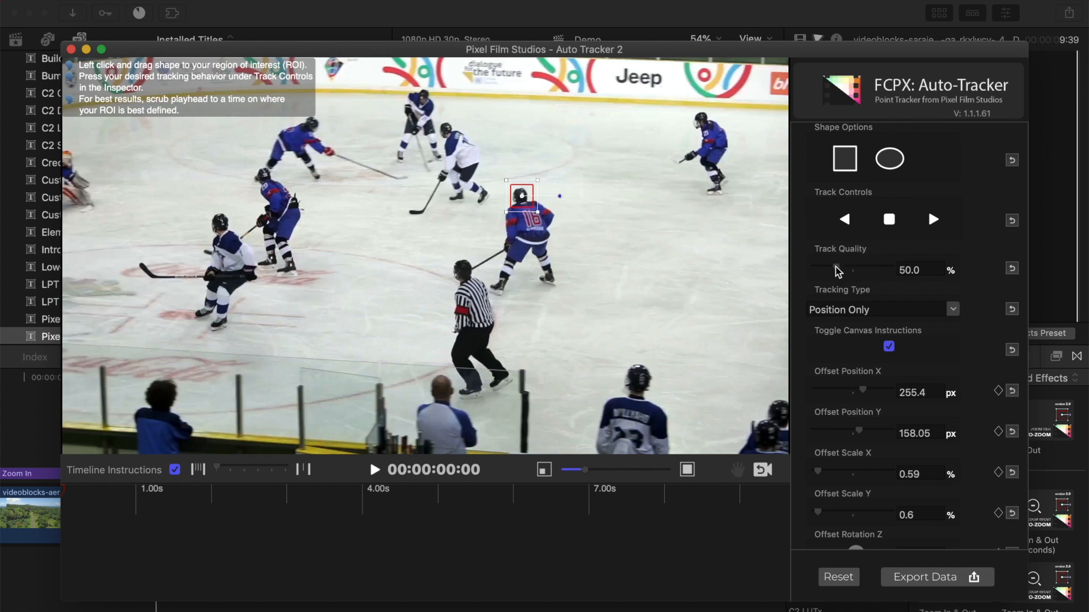
{"action": "left_click_drag", "start_coordinate": [853, 269], "coordinate": [903, 270]}
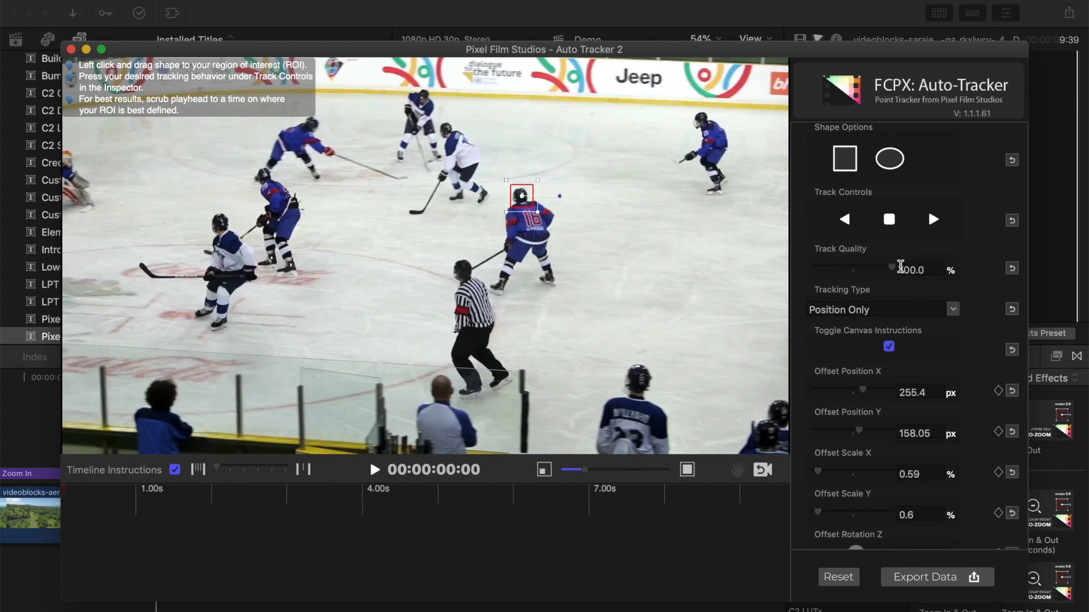
{"action": "left_click", "coordinate": [933, 219]}
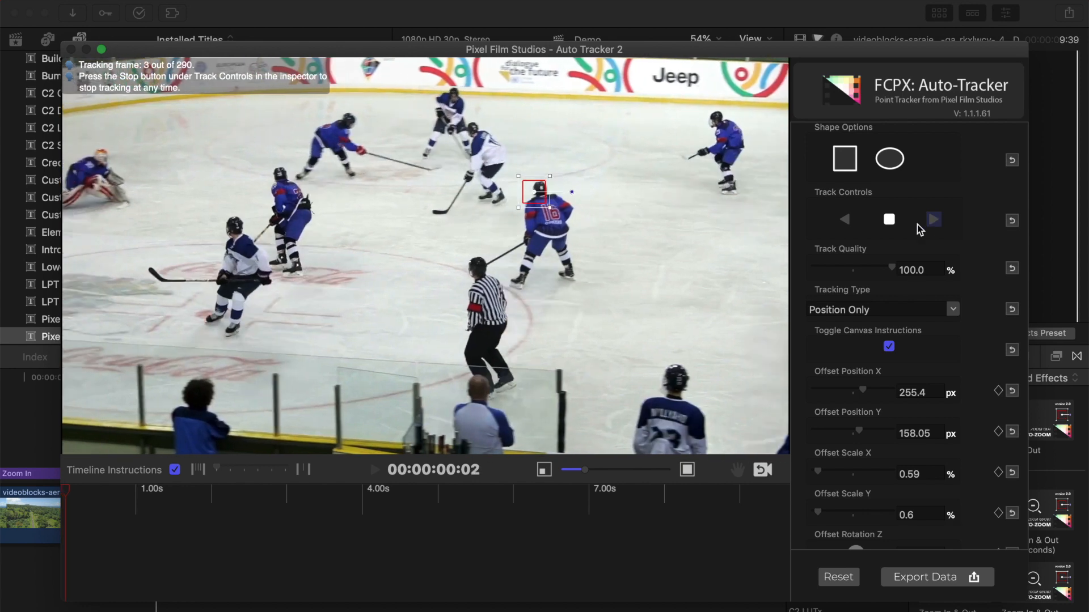
{"action": "left_click", "coordinate": [933, 219]}
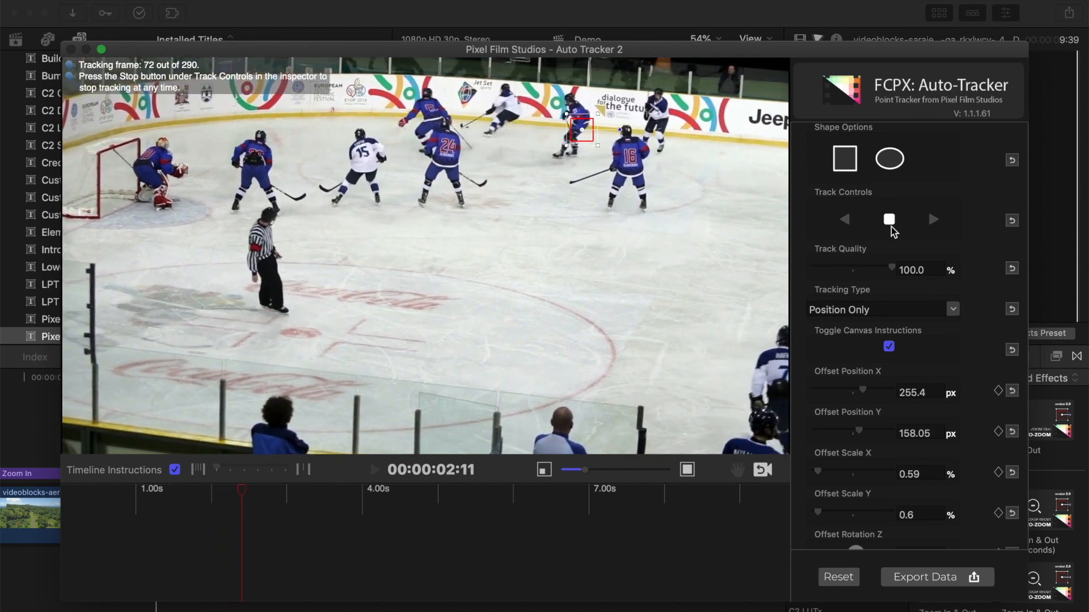
{"action": "left_click", "coordinate": [888, 220]}
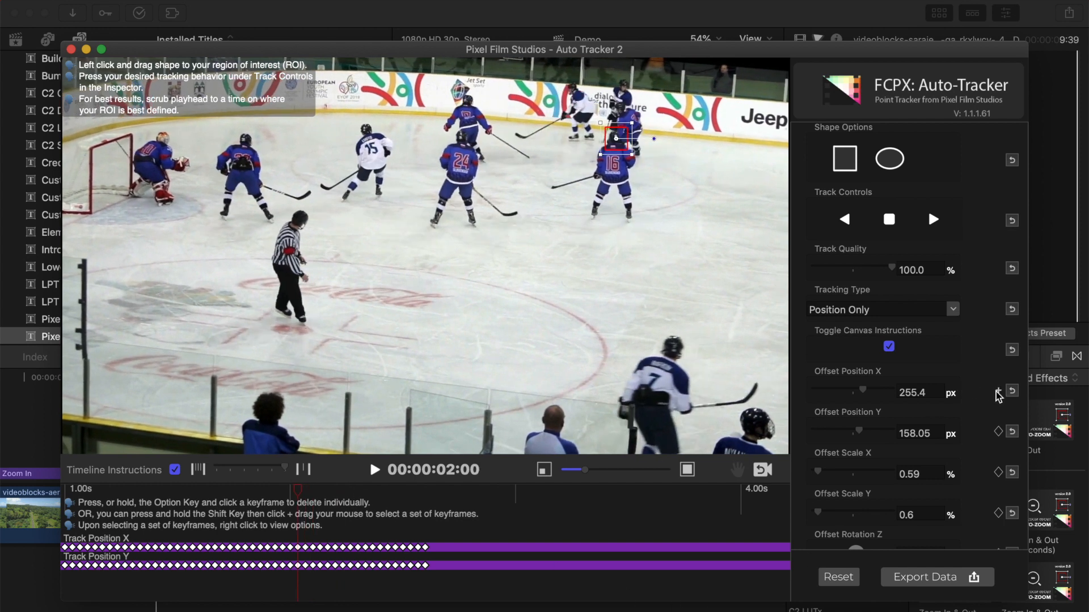
Add Offset Position keyframes and bring up options for Shift-selected track keyframes.
{"action": "left_click", "coordinate": [998, 392]}
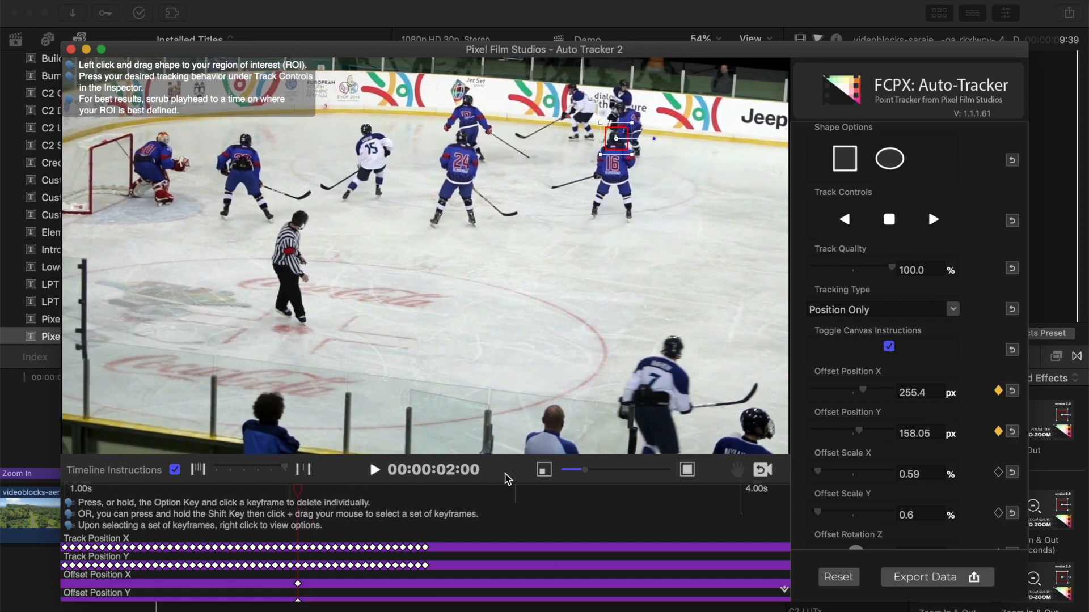
{"action": "key", "text": "shift"}
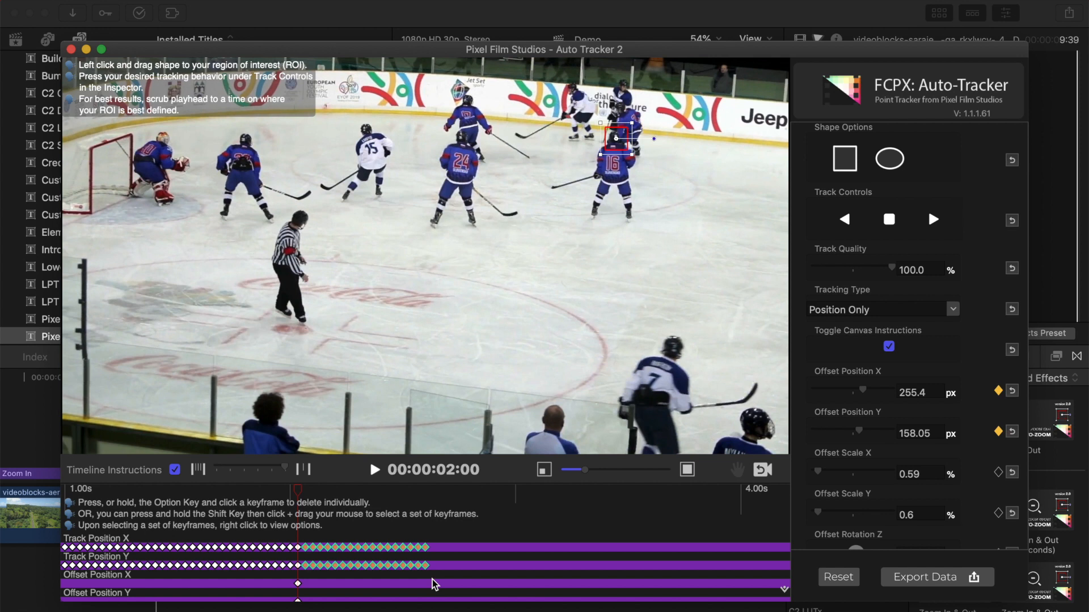
{"action": "right_click", "coordinate": [396, 559]}
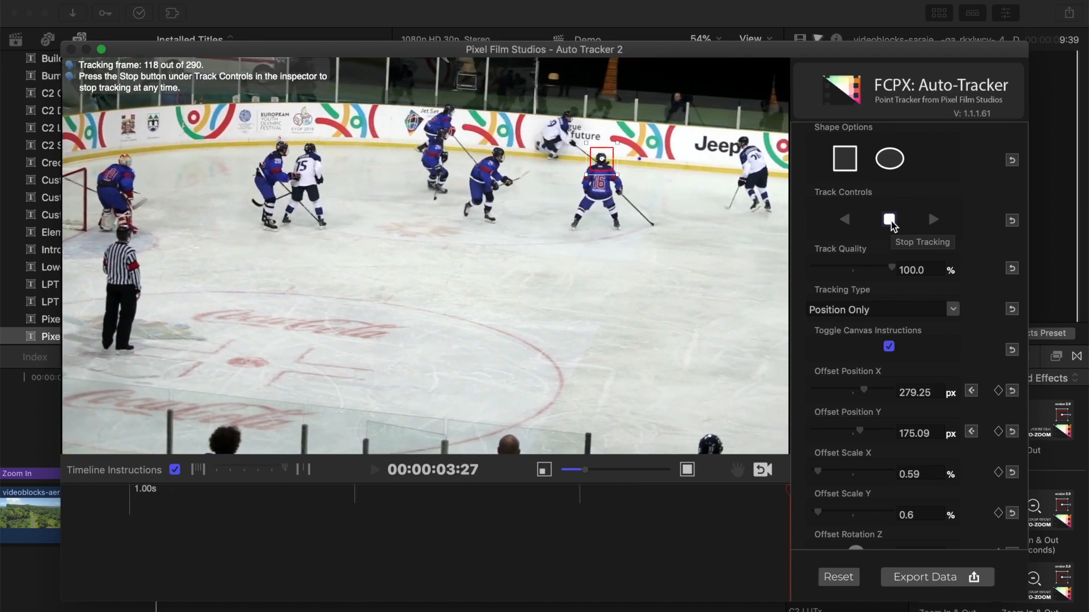
Stop tracking player 16 and export the data back to Final Cut Pro X.
{"action": "left_click", "coordinate": [888, 220]}
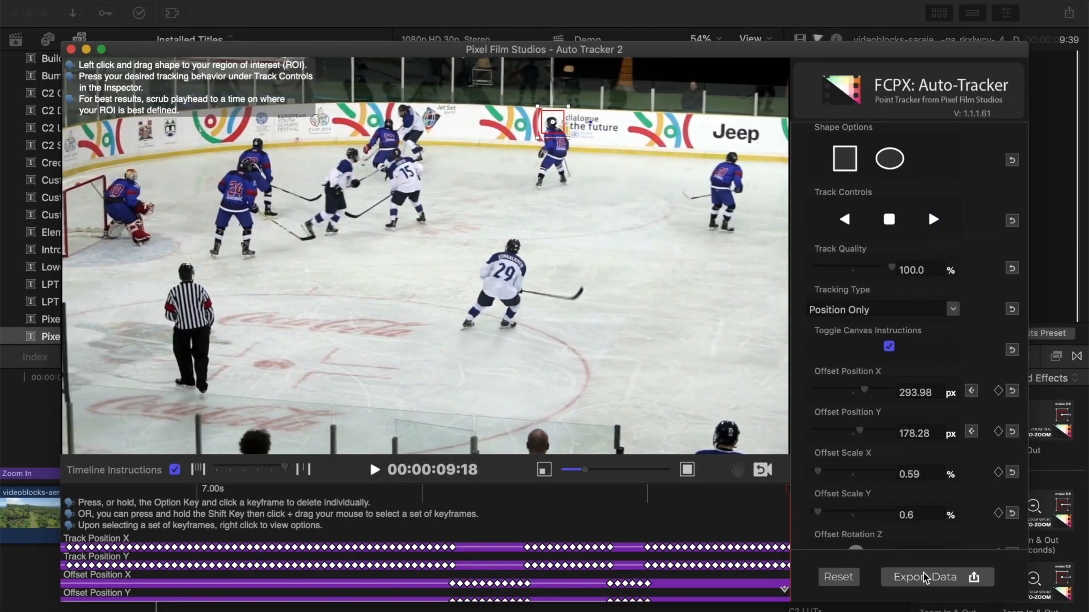
{"action": "left_click", "coordinate": [931, 577]}
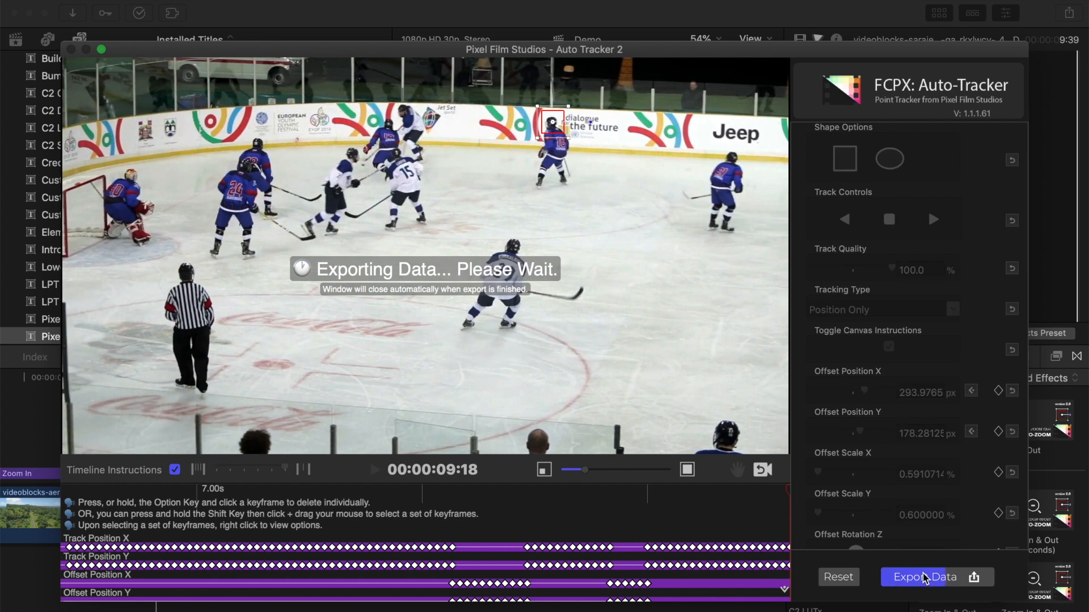
{"action": "left_click", "coordinate": [924, 578]}
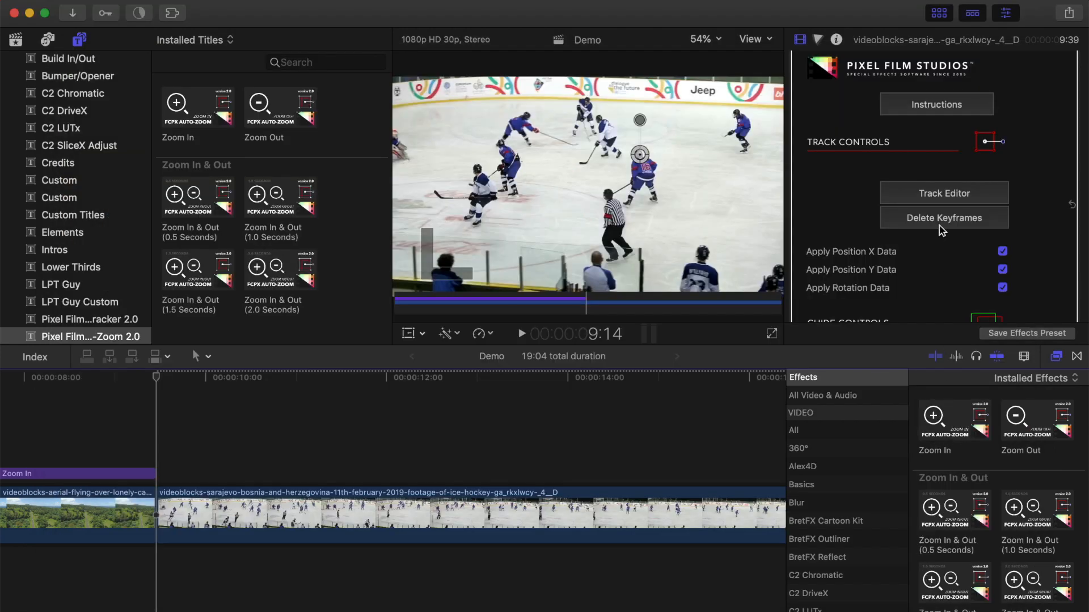
Raise the hockey clip's Zoom Amount to 250 and set Speed Type to Ease Both (25%).
{"action": "scroll", "scroll_direction": "down", "scroll_amount": 3}
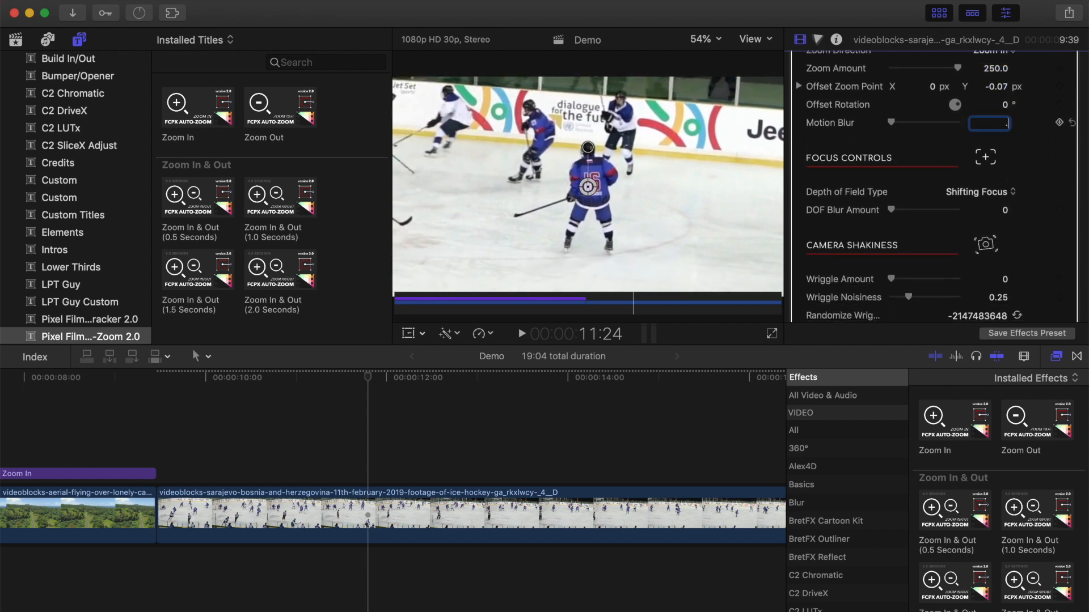
{"action": "left_click_drag", "start_coordinate": [878, 210], "coordinate": [896, 210]}
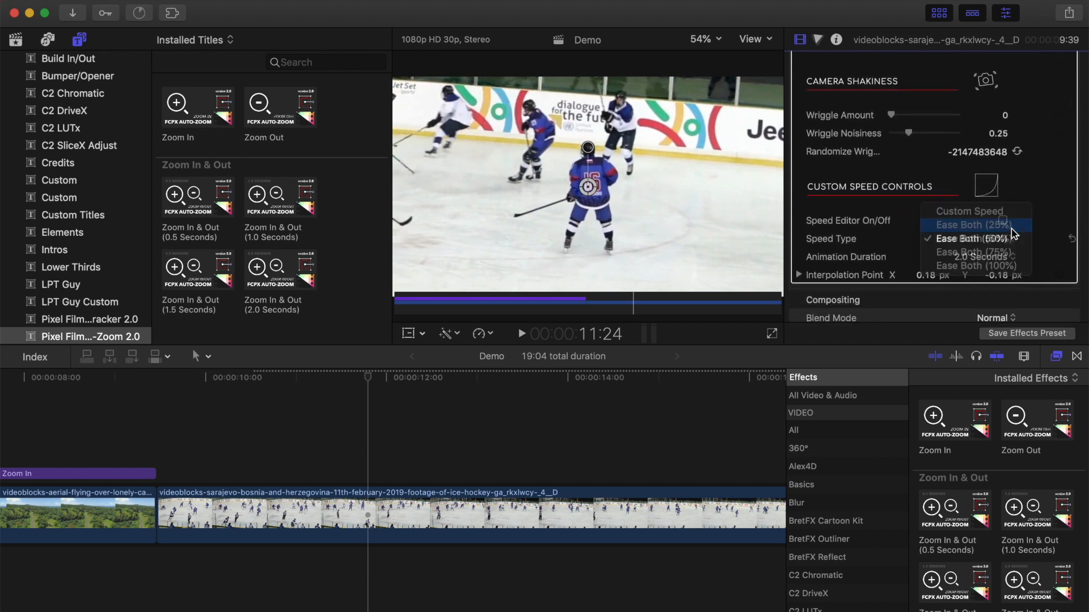
{"action": "left_click", "coordinate": [968, 225]}
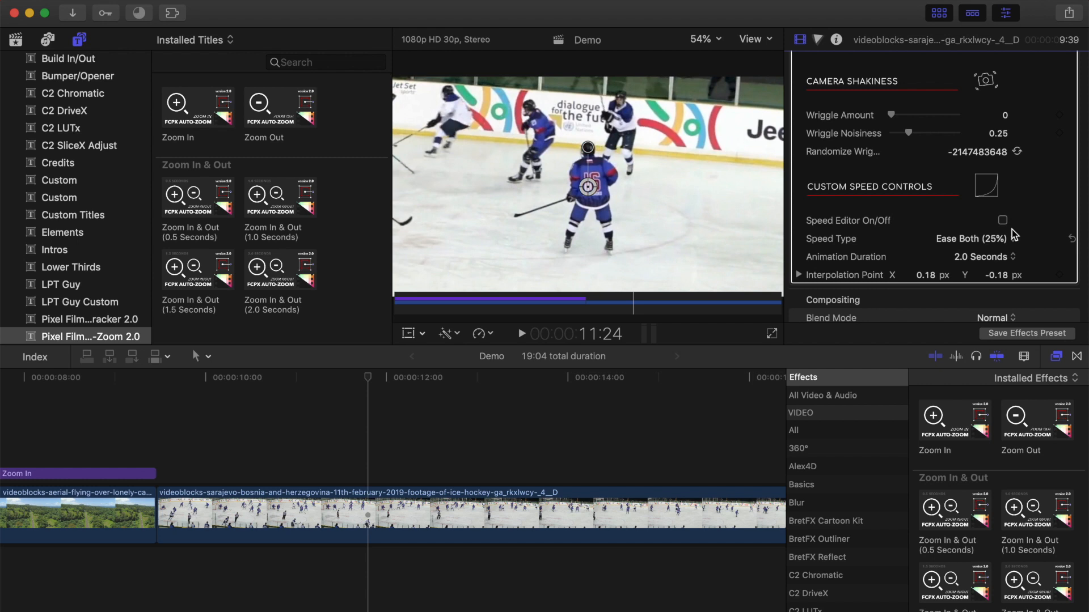